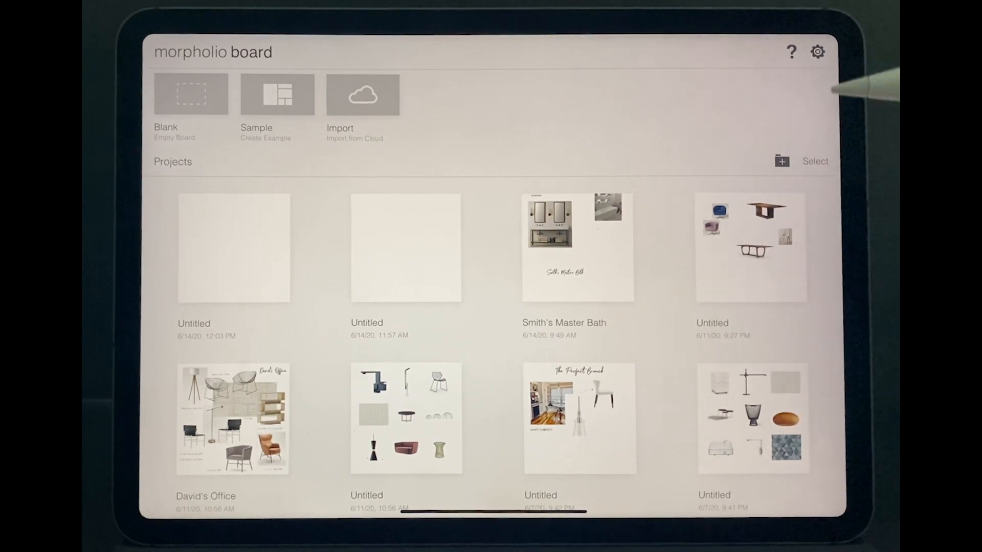
# Select the Untitled project's name to bring up the Title dialog
pyautogui.scroll(-3)
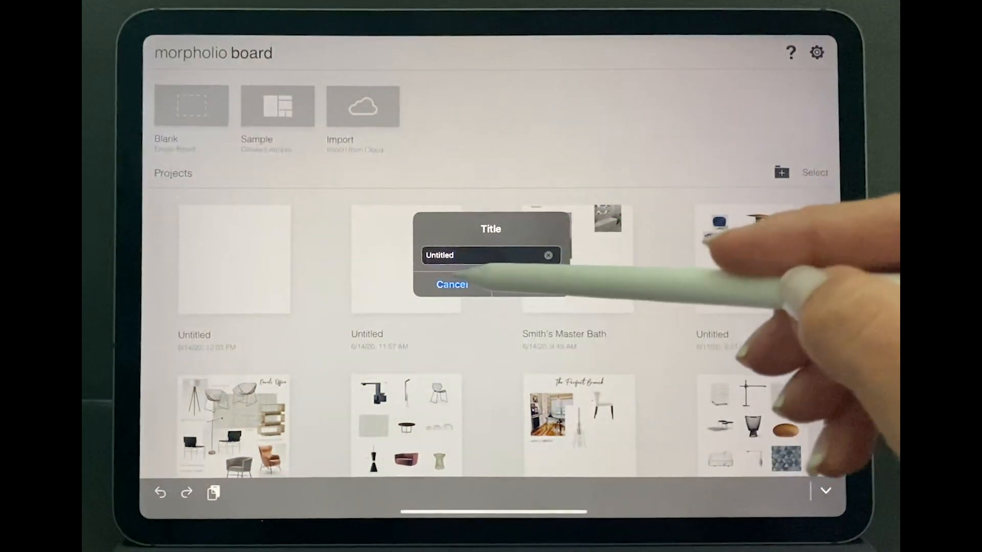
pyautogui.click(452, 284)
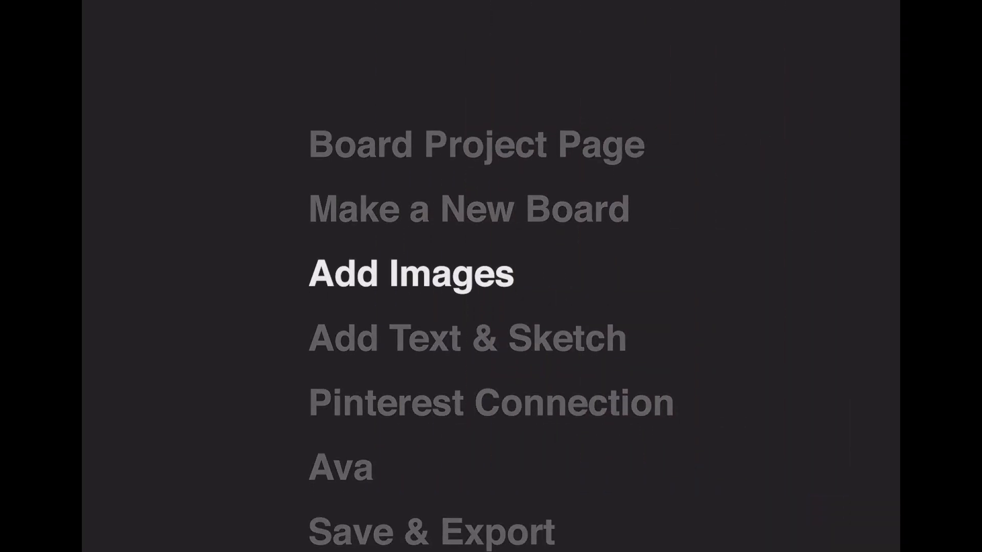
pyautogui.click(410, 274)
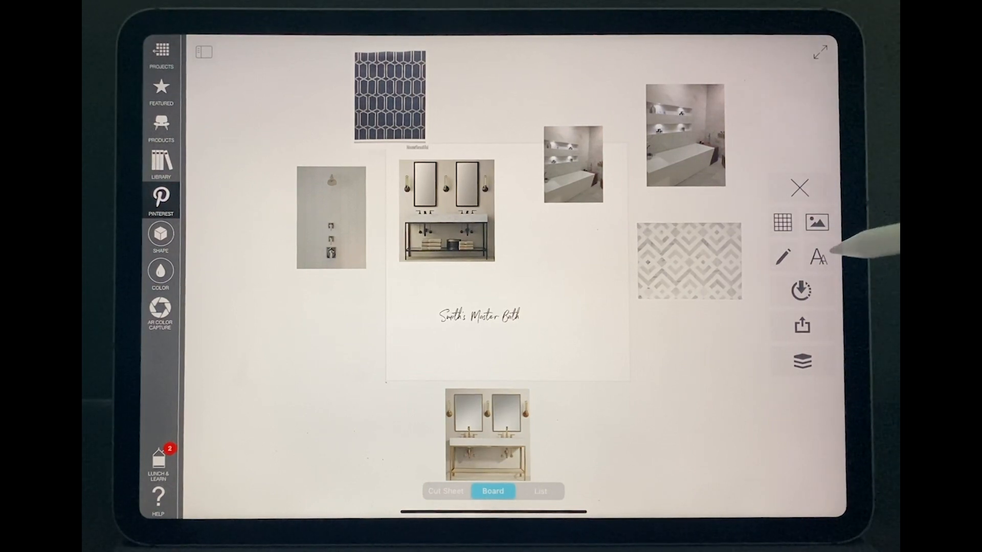
# Place the Smith's Master Bath title image from Library > All Photos onto the board
pyautogui.click(818, 222)
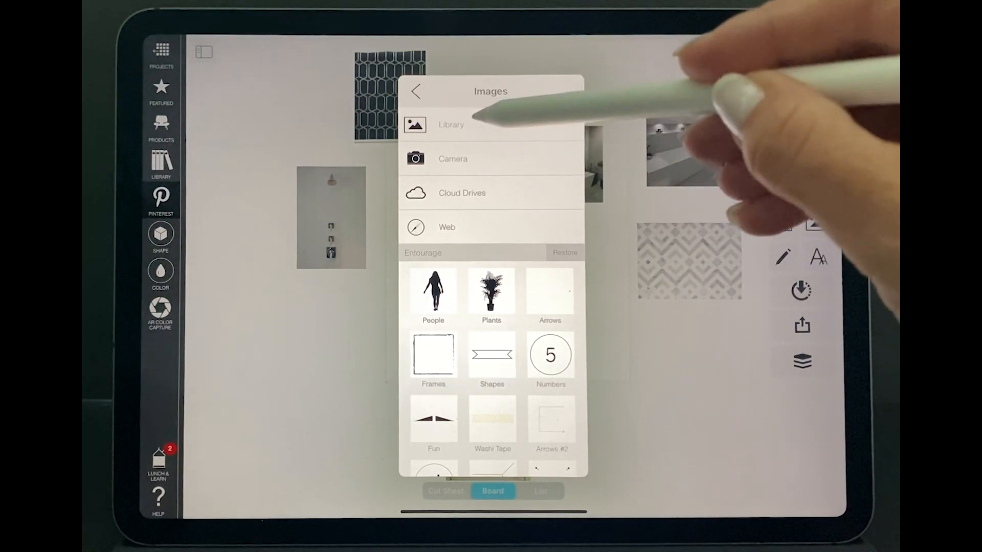
pyautogui.click(450, 125)
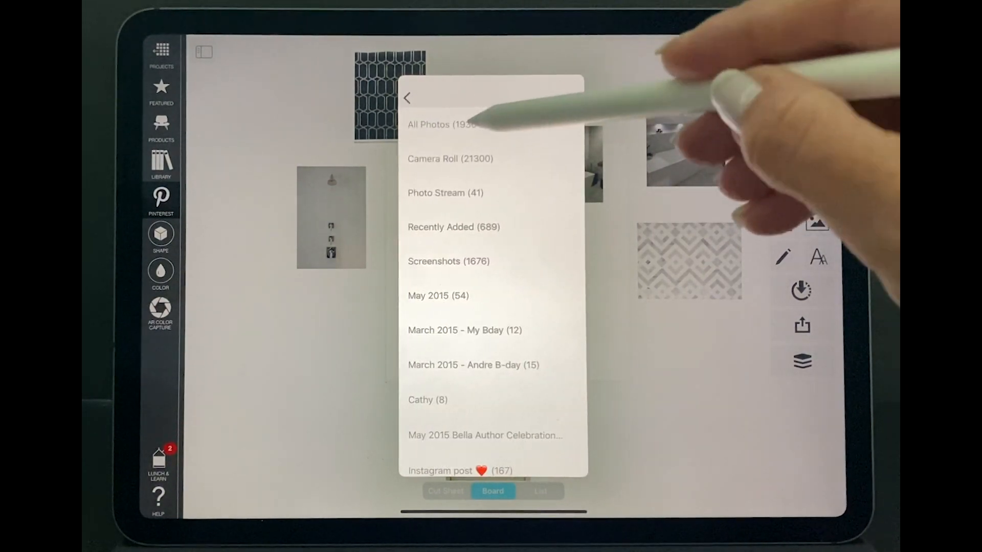
pyautogui.click(434, 125)
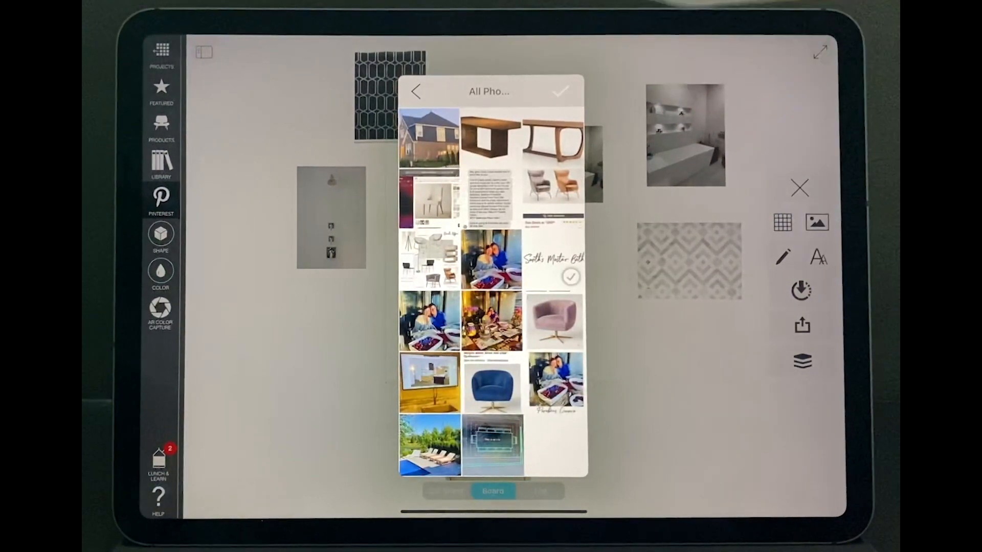
pyautogui.click(563, 92)
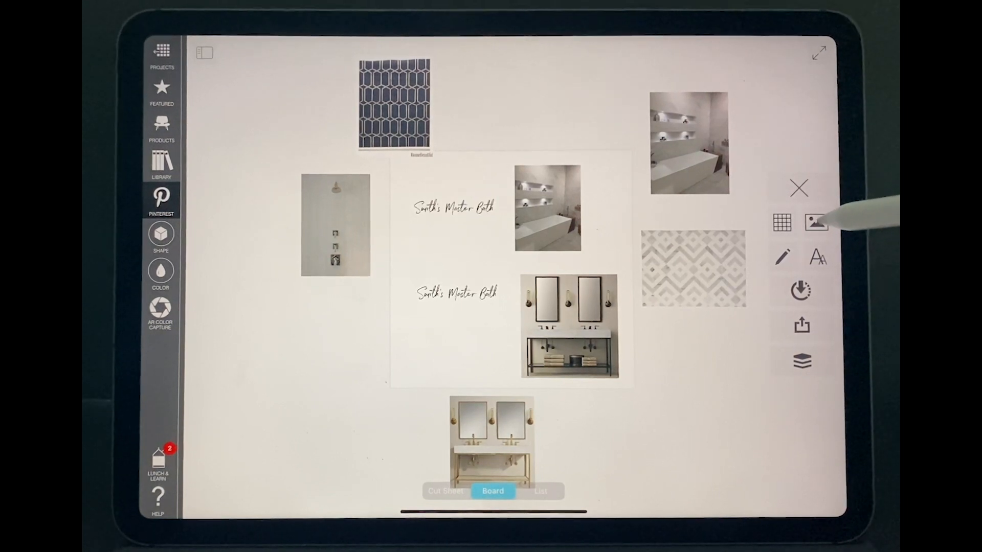
# Add the faucet photo and move it onto the grey chevron tile image
pyautogui.click(814, 221)
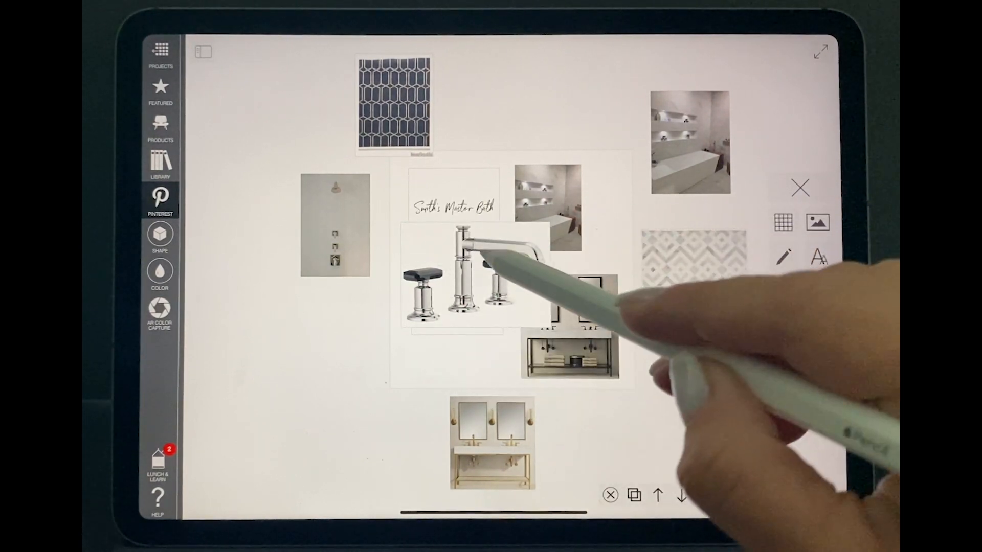
pyautogui.moveTo(457, 275); pyautogui.dragTo(532, 295)
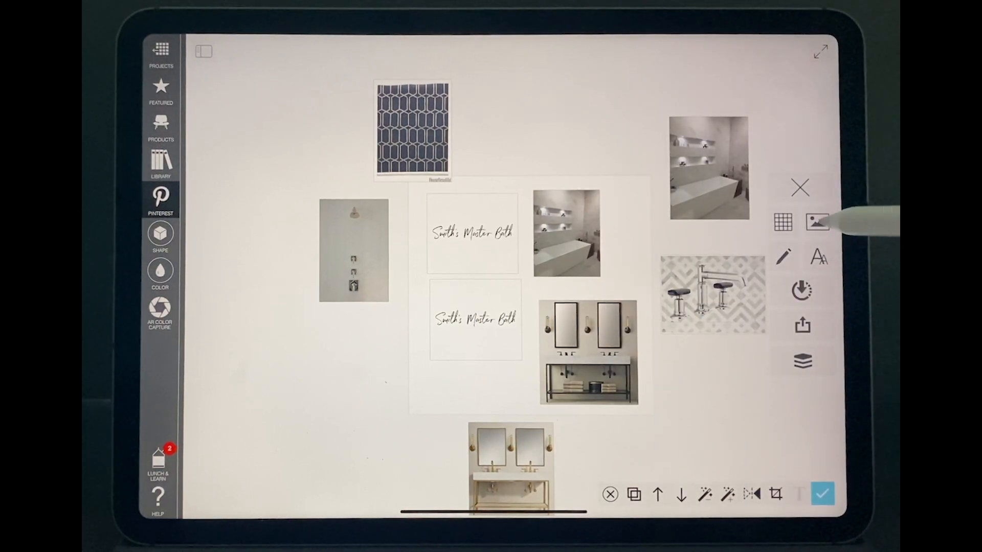
pyautogui.click(815, 220)
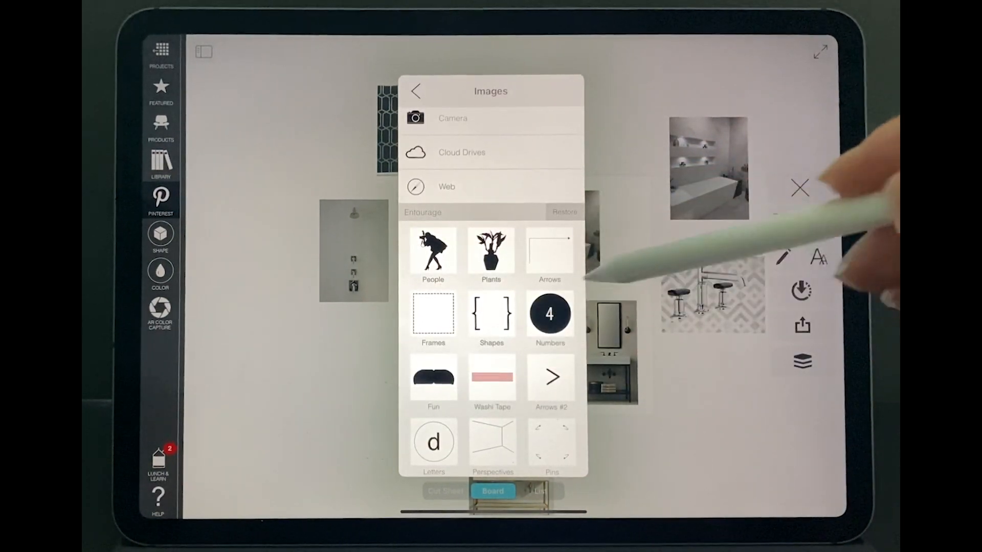
pyautogui.click(549, 315)
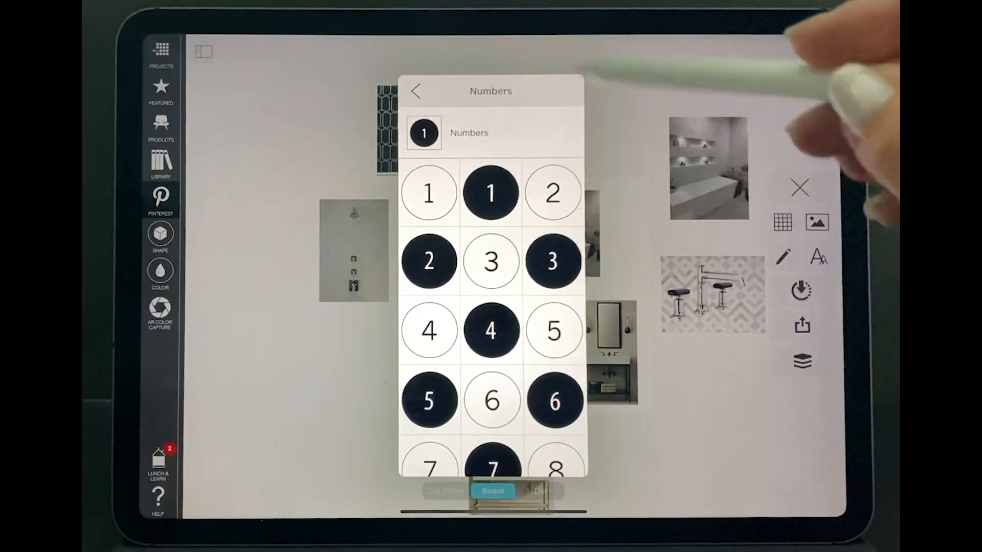
pyautogui.click(416, 90)
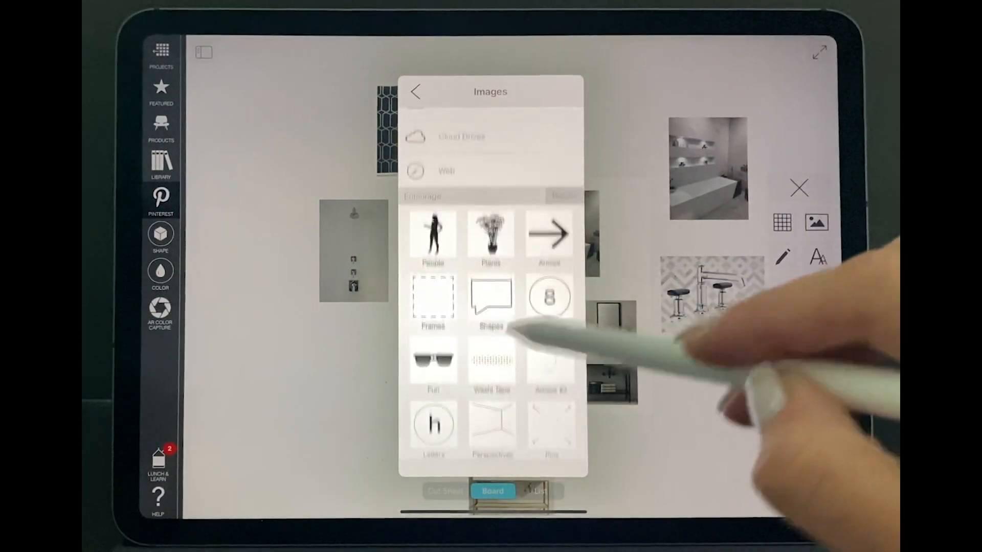
pyautogui.click(433, 425)
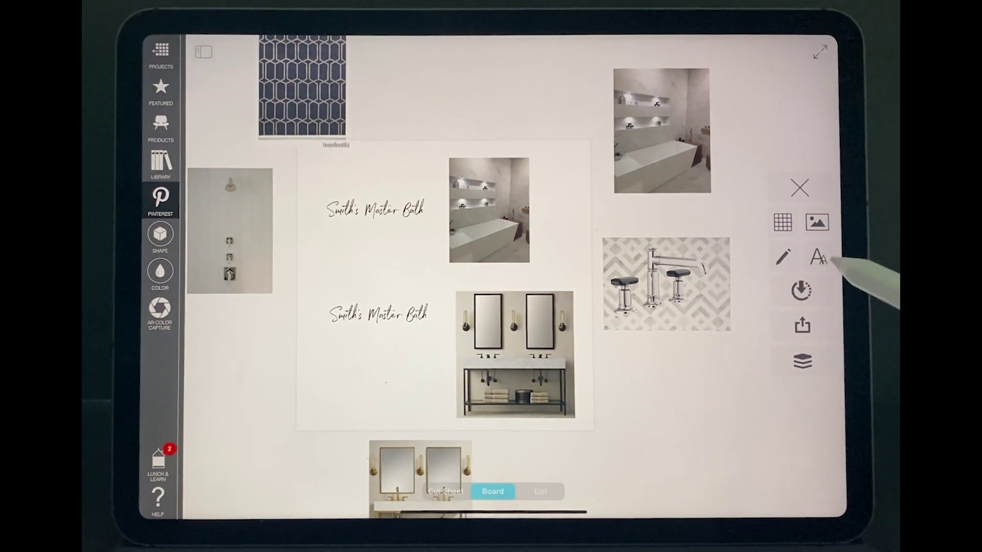
# Add a text label reading 'Master' with the Aa tool and confirm it
pyautogui.click(816, 259)
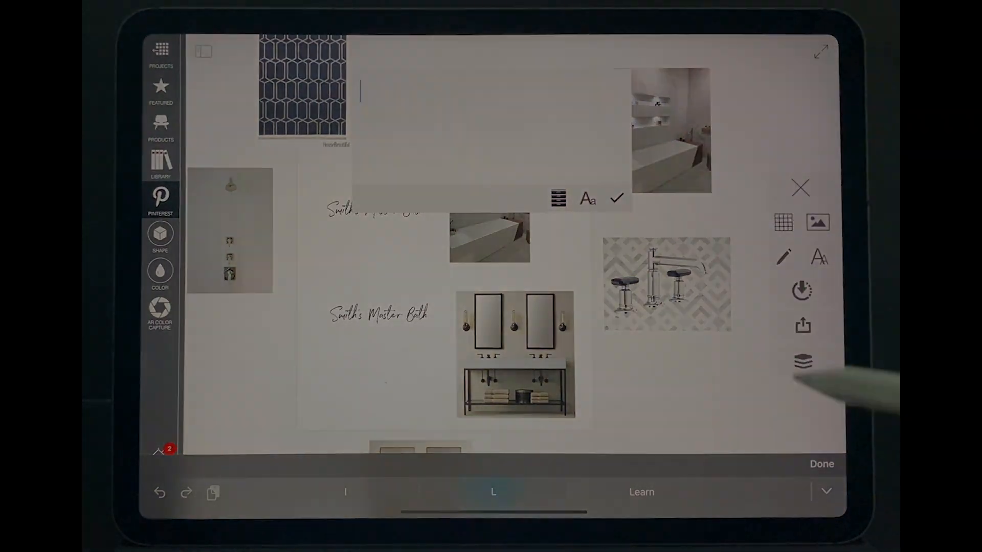
pyautogui.write('Master')
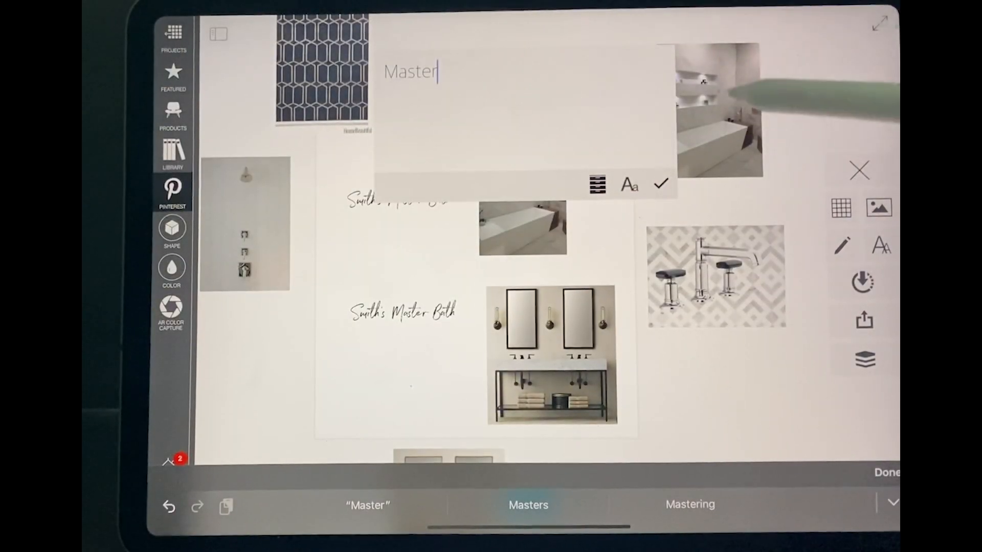
pyautogui.click(629, 184)
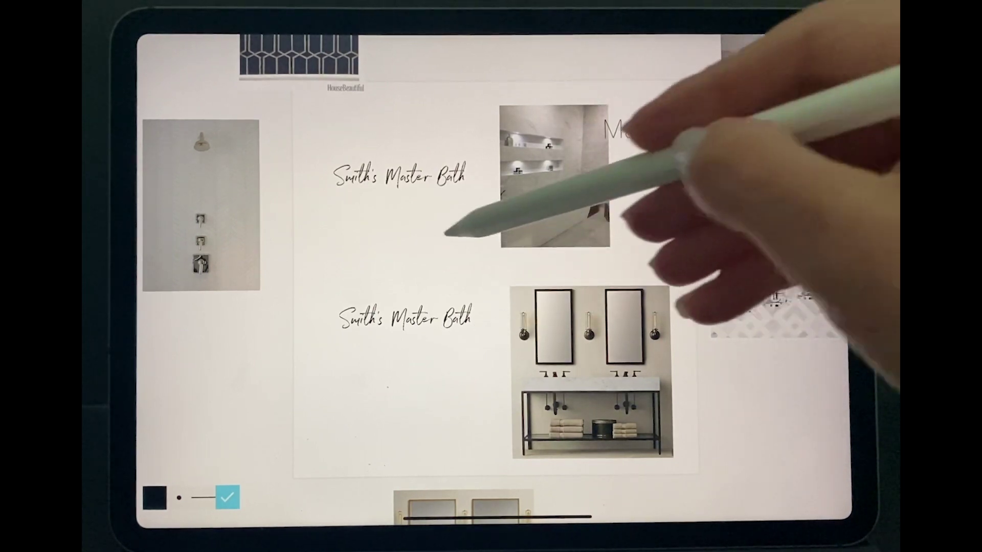
# Draw a freehand pencil stroke on the board's central panel
pyautogui.moveTo(350, 245); pyautogui.dragTo(381, 295)
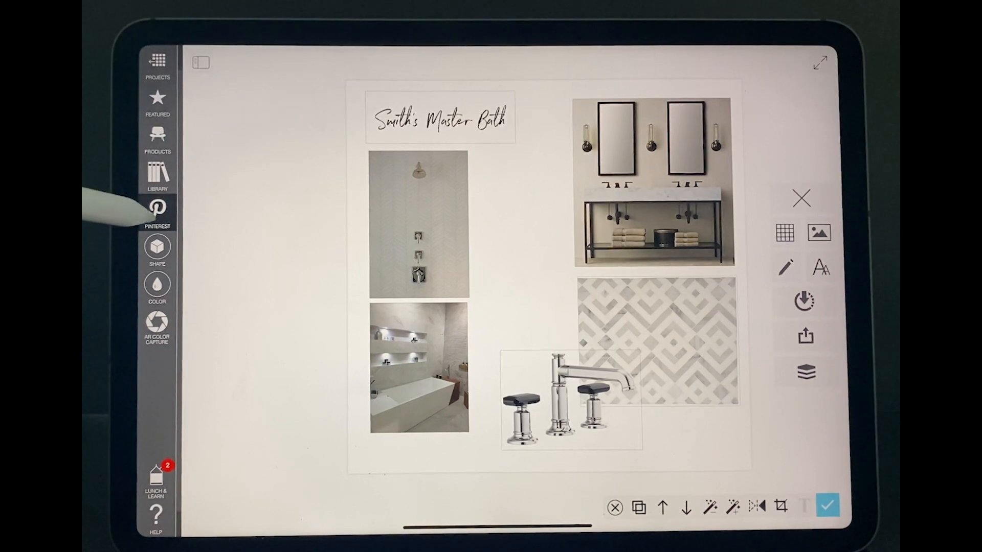
# View the green chevron tile pin's details in the Pinterest panel, then search Google for RH
pyautogui.click(158, 208)
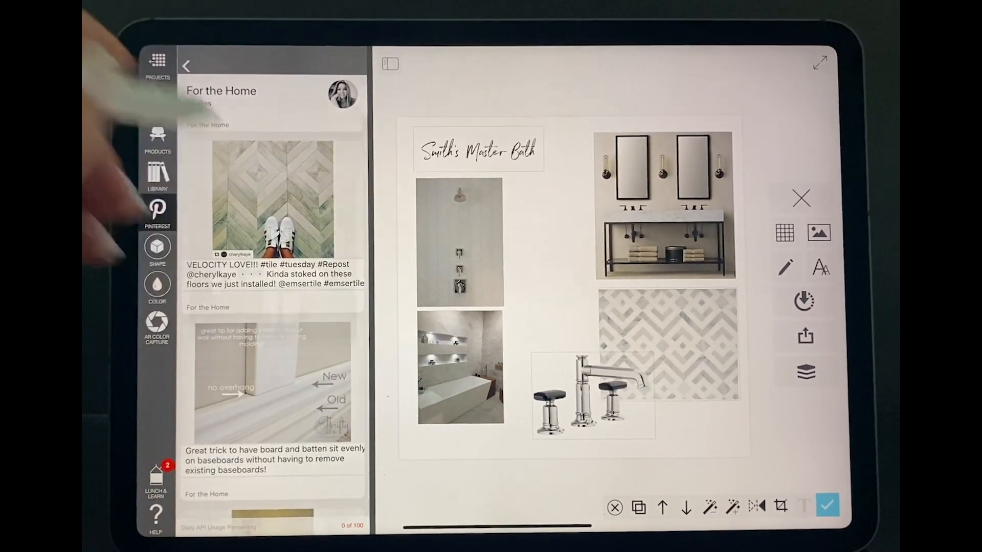
pyautogui.click(270, 202)
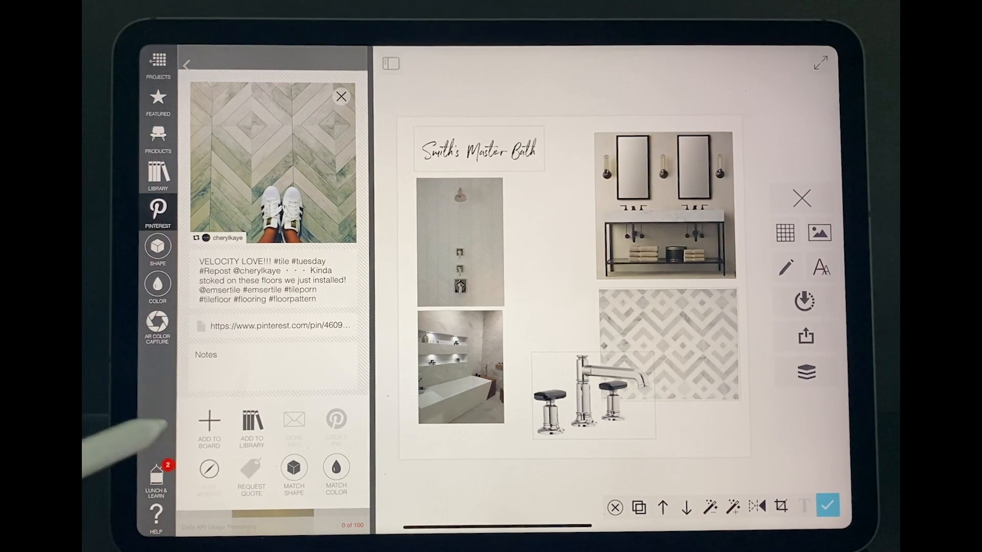
pyautogui.moveTo(269, 162); pyautogui.dragTo(569, 282)
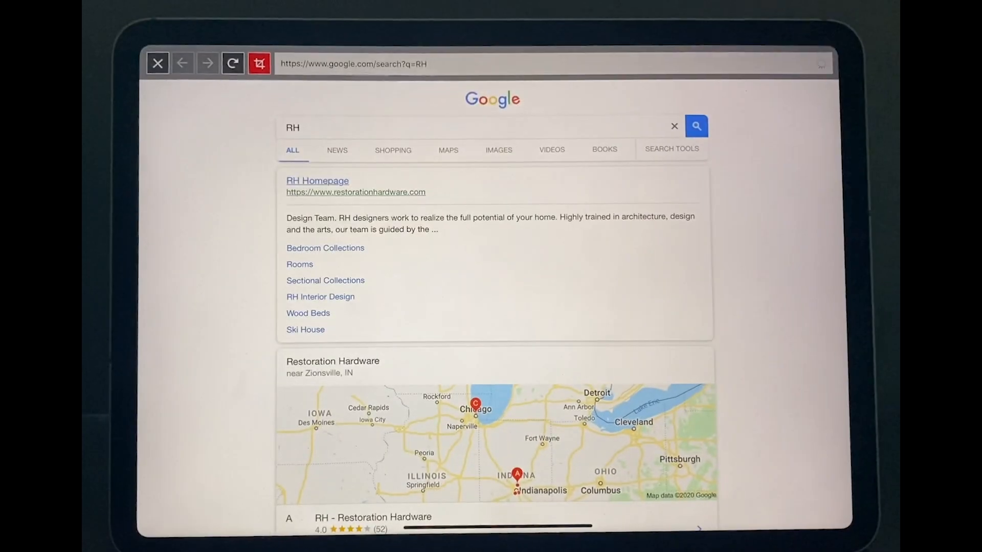
# Close the in-app browser to return to the Smith's Master Bath board
pyautogui.click(317, 180)
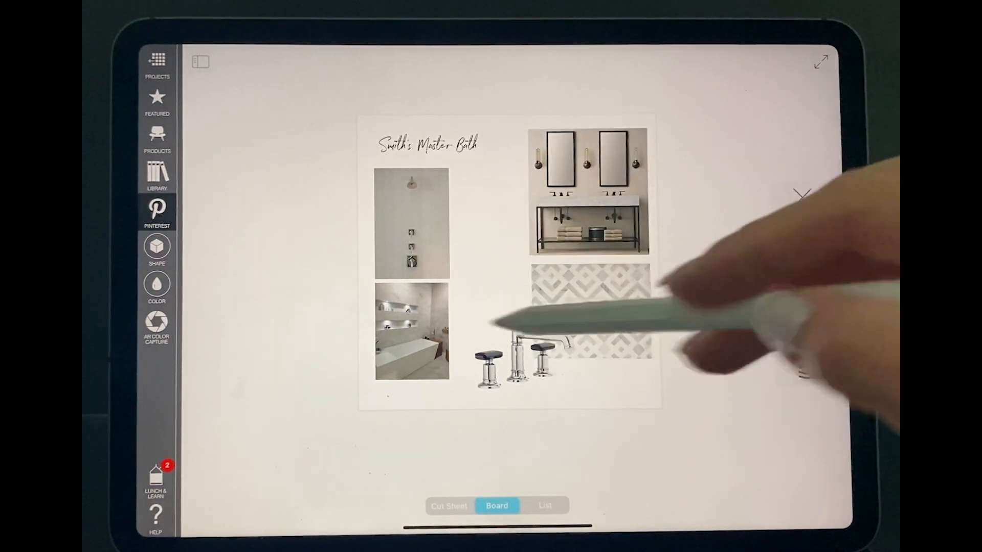
# Switch the board through Cut Sheet and Board views, ending on List view
pyautogui.click(520, 358)
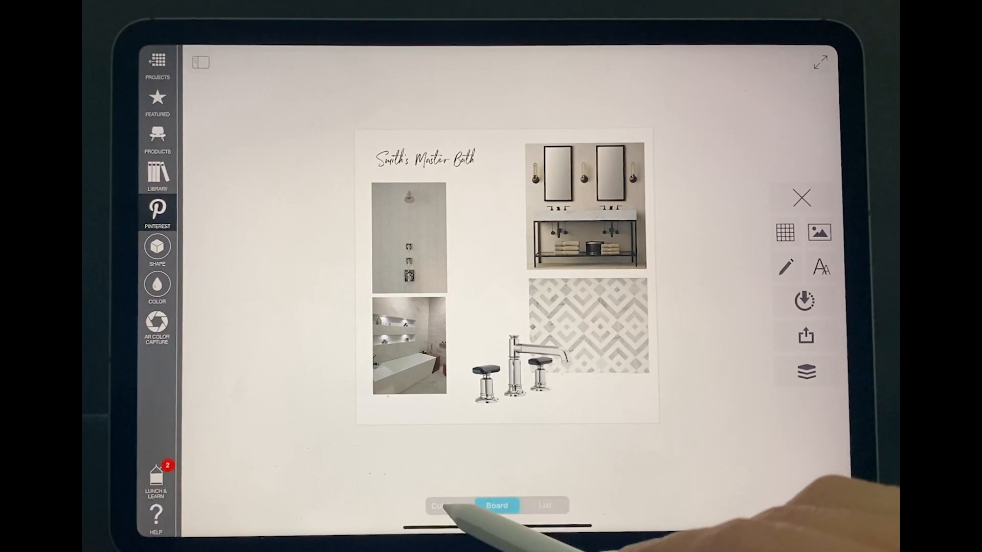
pyautogui.click(440, 505)
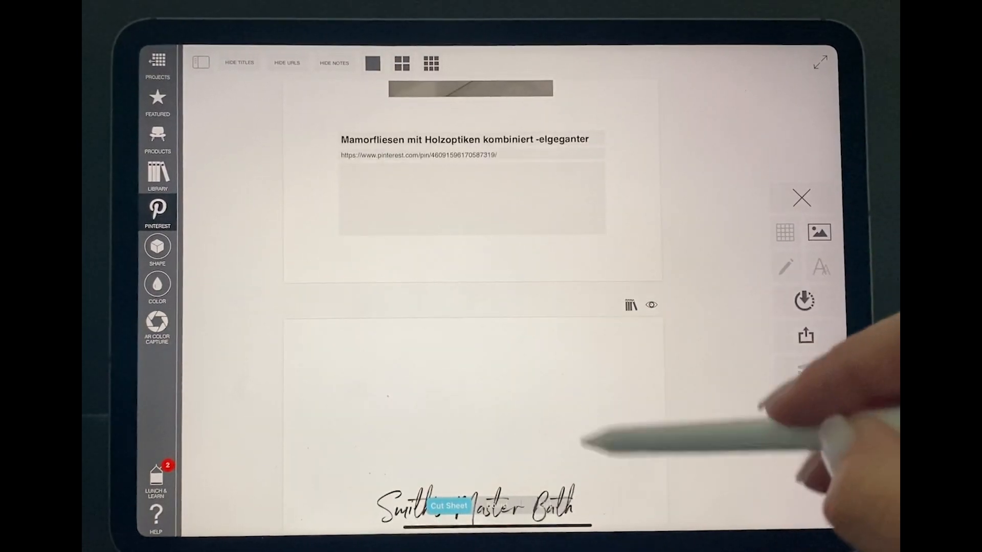
pyautogui.click(495, 519)
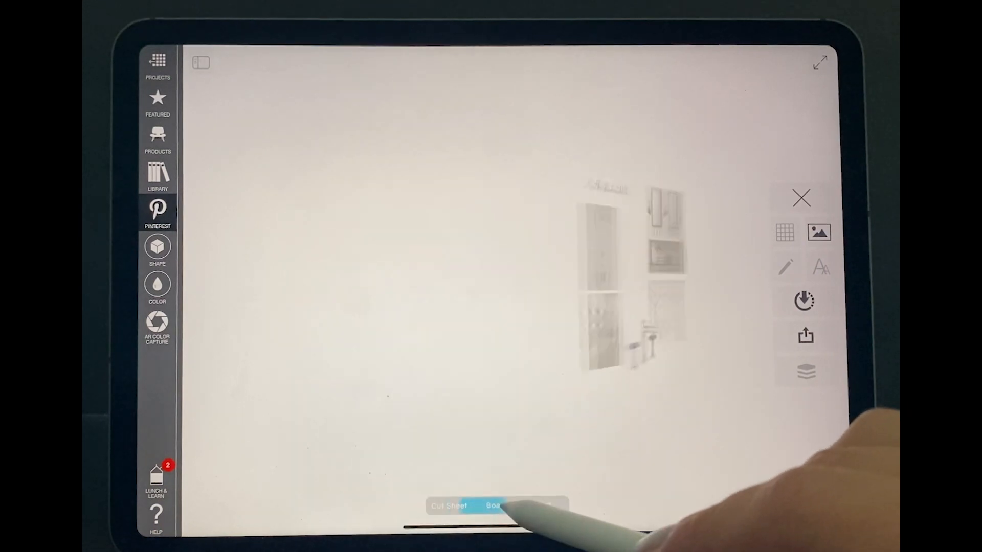
pyautogui.click(497, 506)
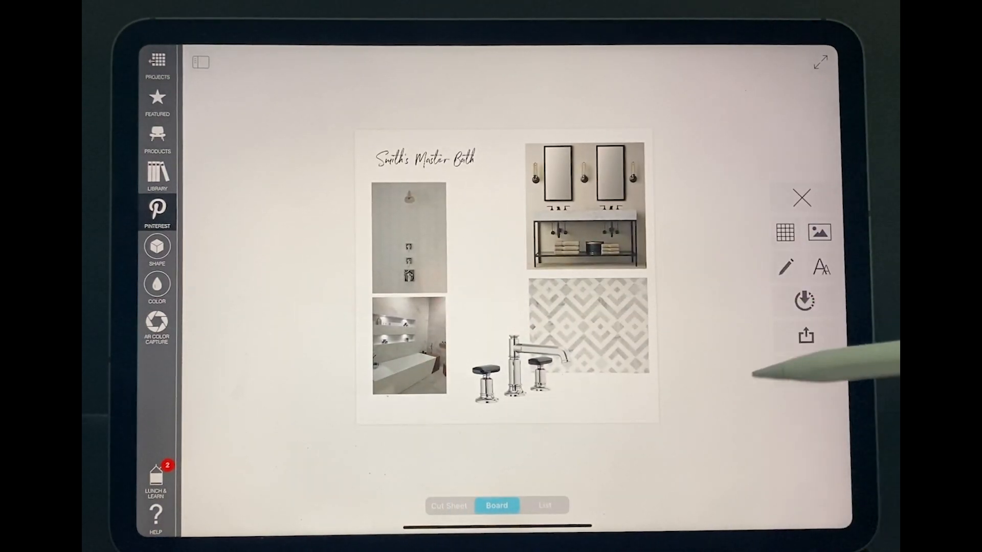
pyautogui.click(545, 505)
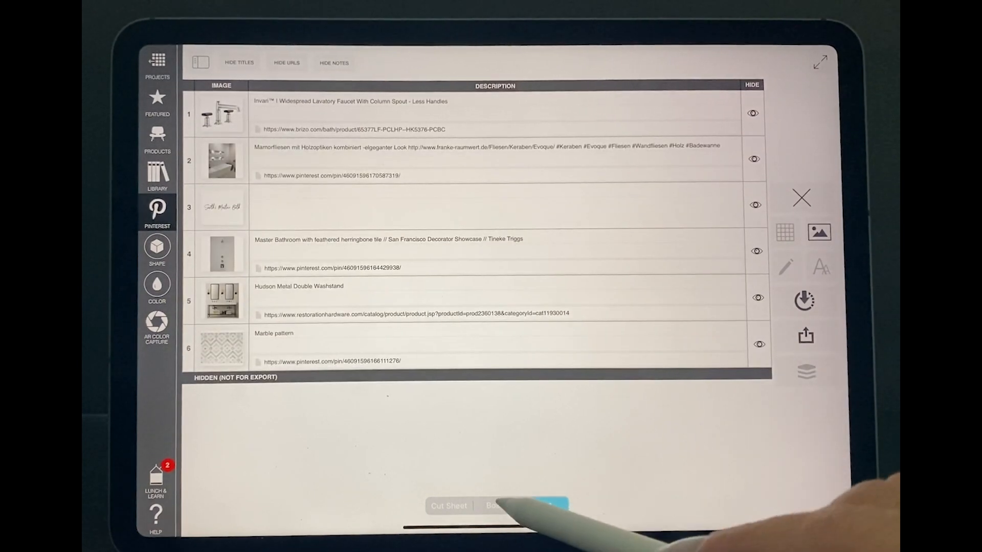
# Switch from the item list back to the Board view
pyautogui.click(497, 506)
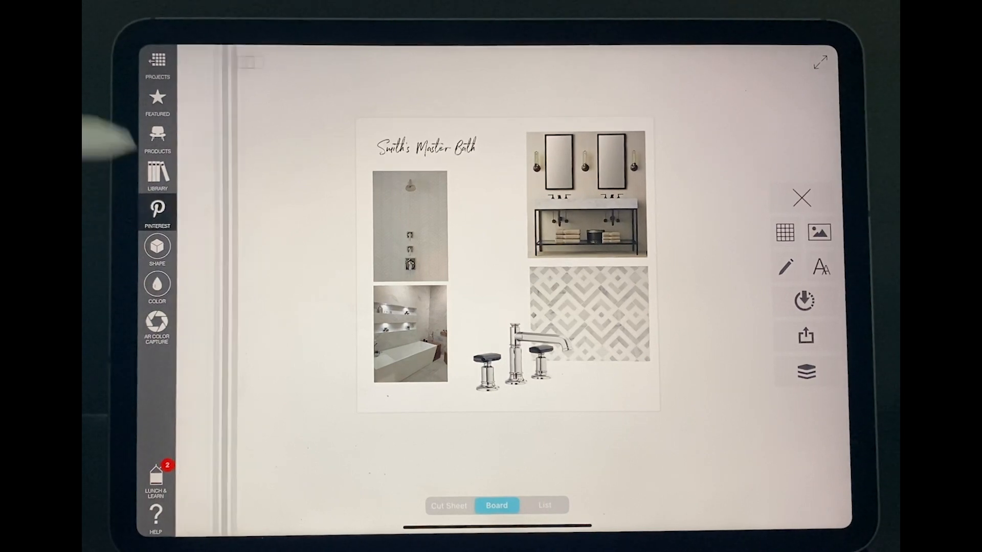
# Place the green chevron tile pin from Pinterest on the board and confirm it
pyautogui.click(157, 211)
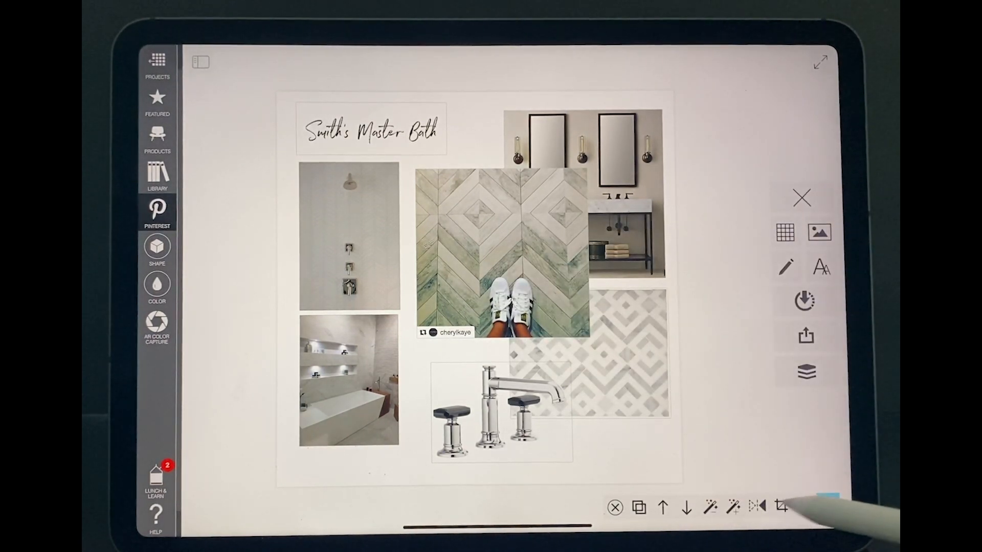
pyautogui.click(782, 507)
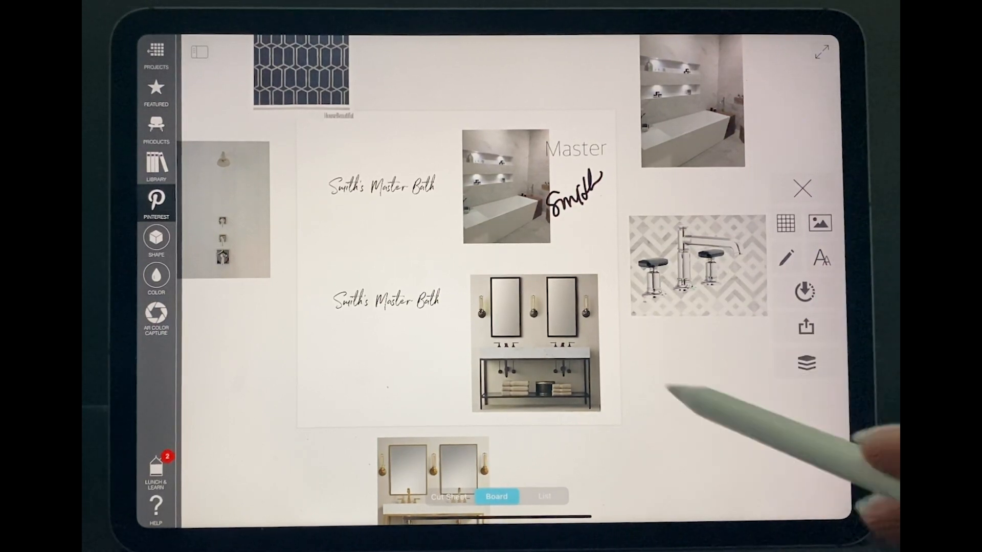
pyautogui.moveTo(804, 328)
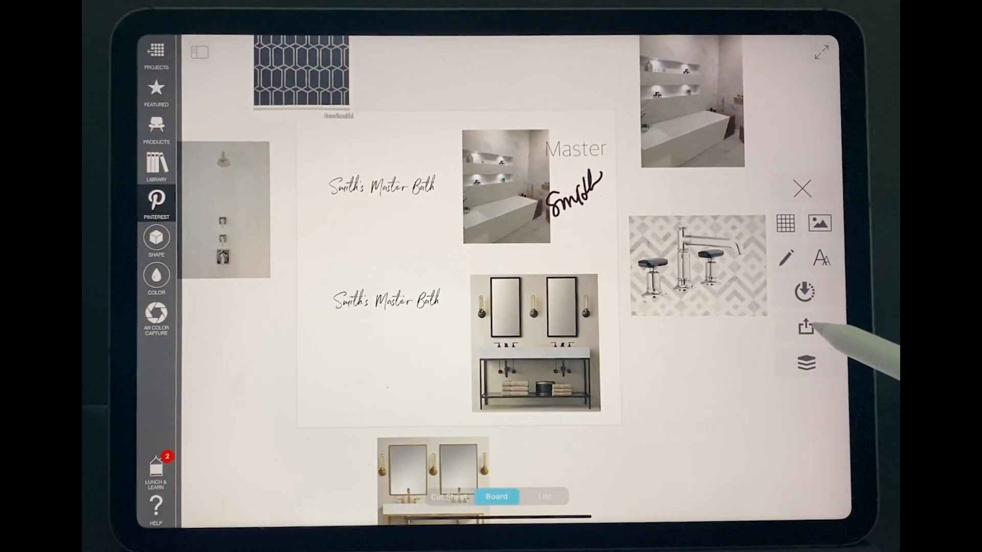
# Share the Smiths Master Bath board as a JPG image (33.7 MB), then dismiss the share sheet
pyautogui.click(807, 328)
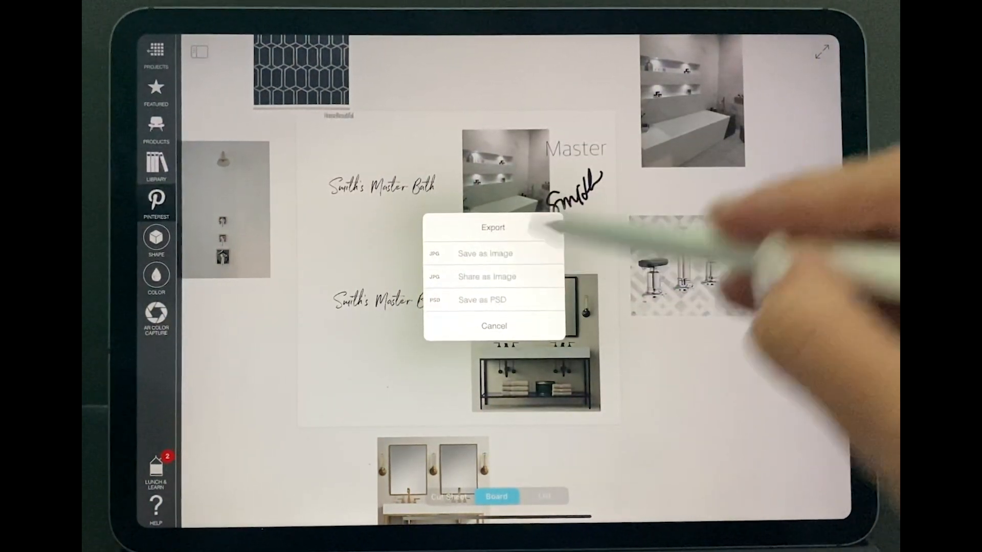
pyautogui.click(485, 299)
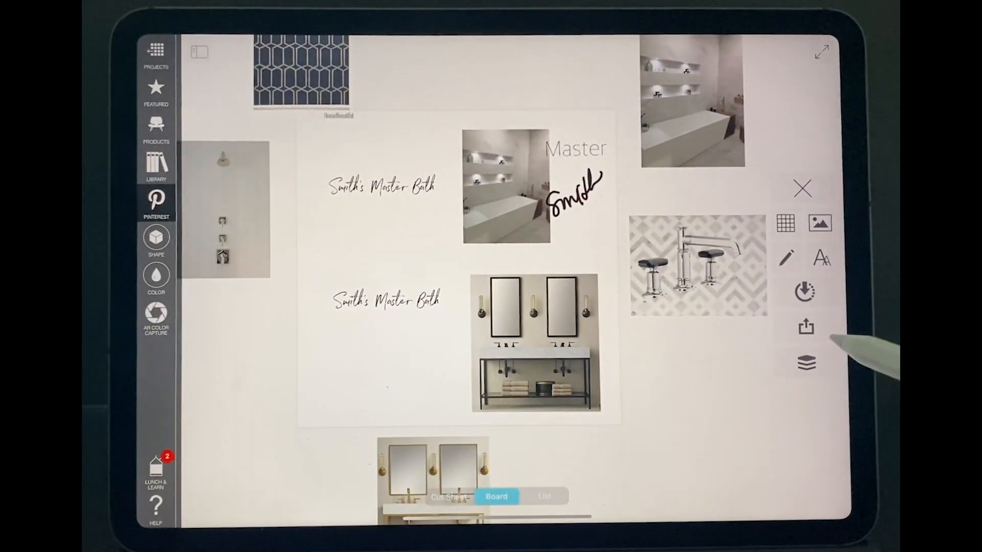
pyautogui.click(806, 327)
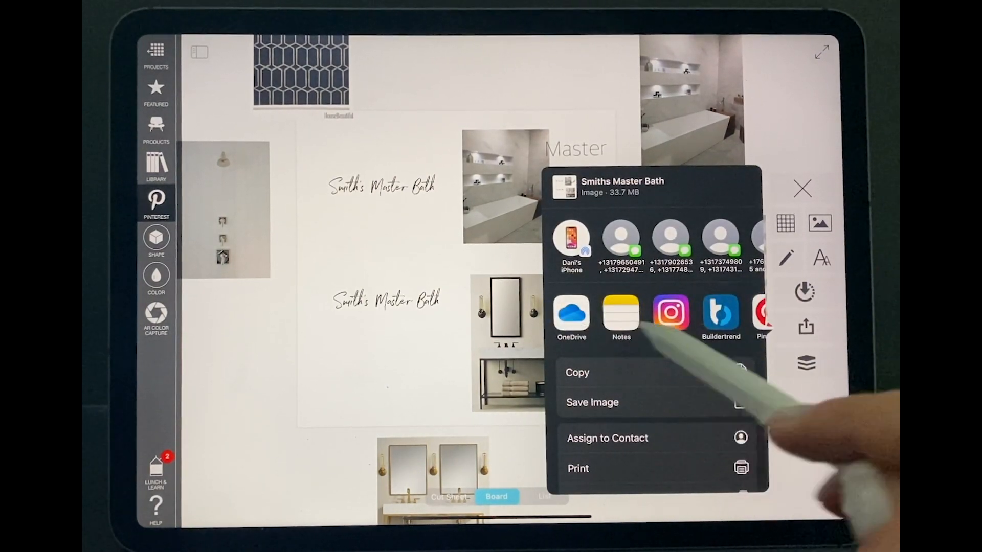
pyautogui.click(802, 189)
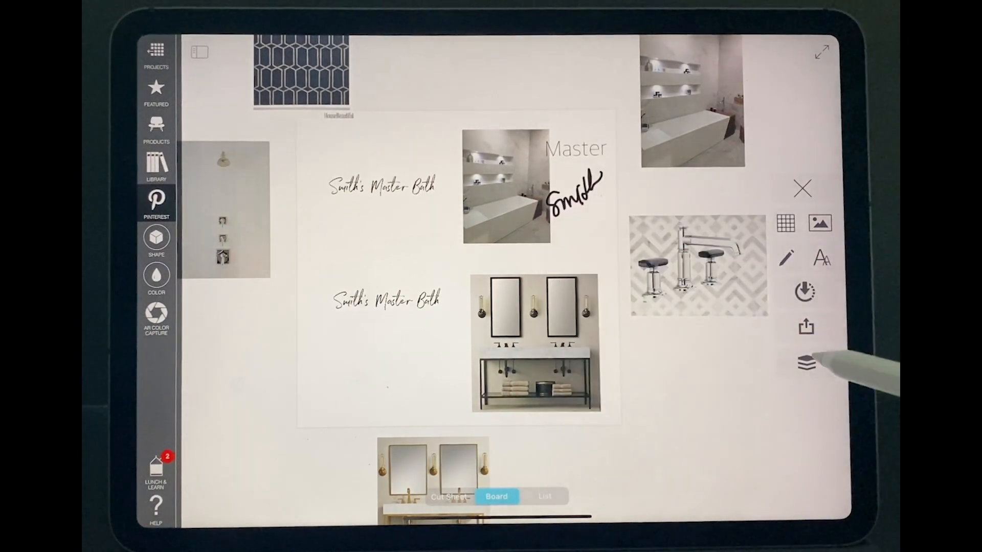